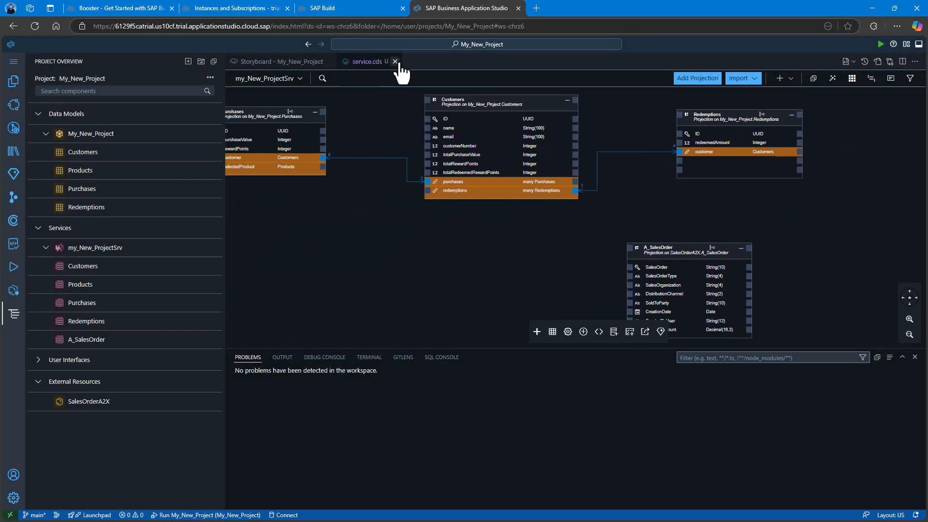
# - Close the service.cds editor to show the My_New_Project storyboard
pyautogui.click(396, 62)
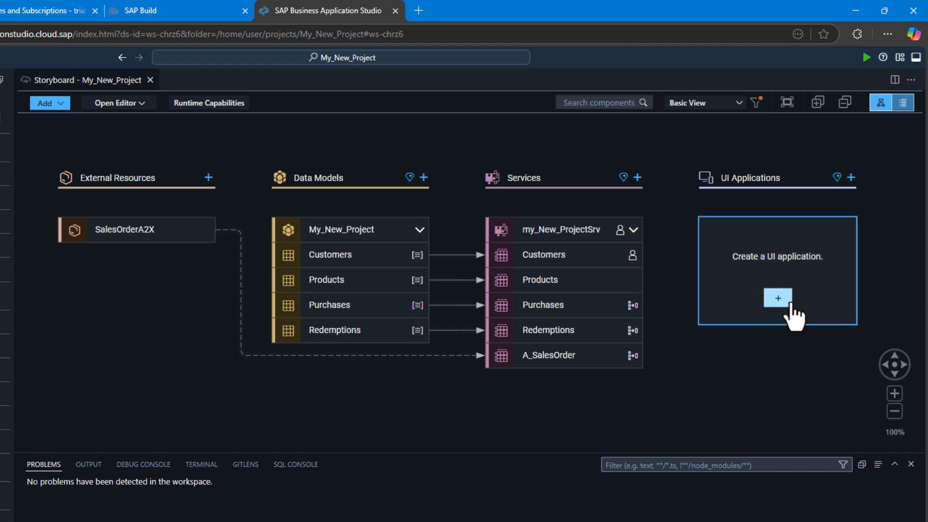
# - Start a new UI application named and described 'Sales Order App' with my_New_ProjectSrv as data source
pyautogui.click(777, 298)
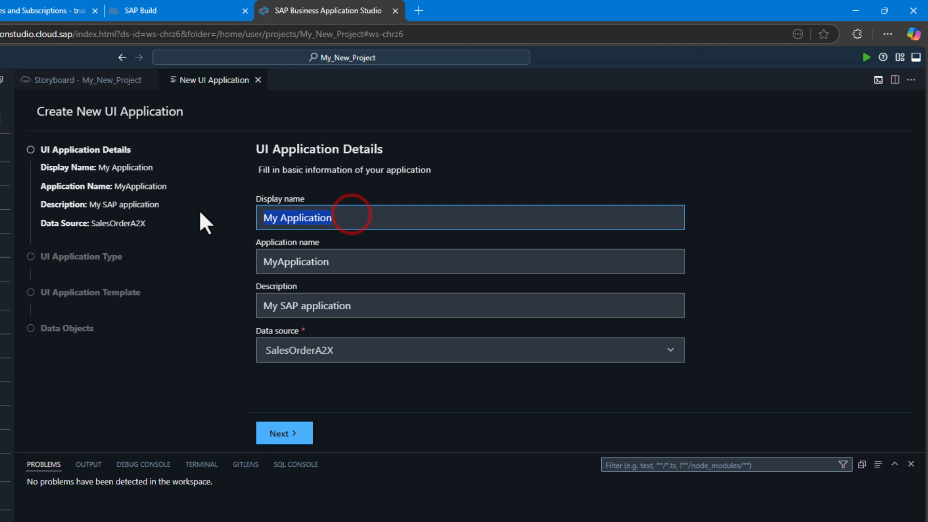
pyautogui.write('Sales Order App')
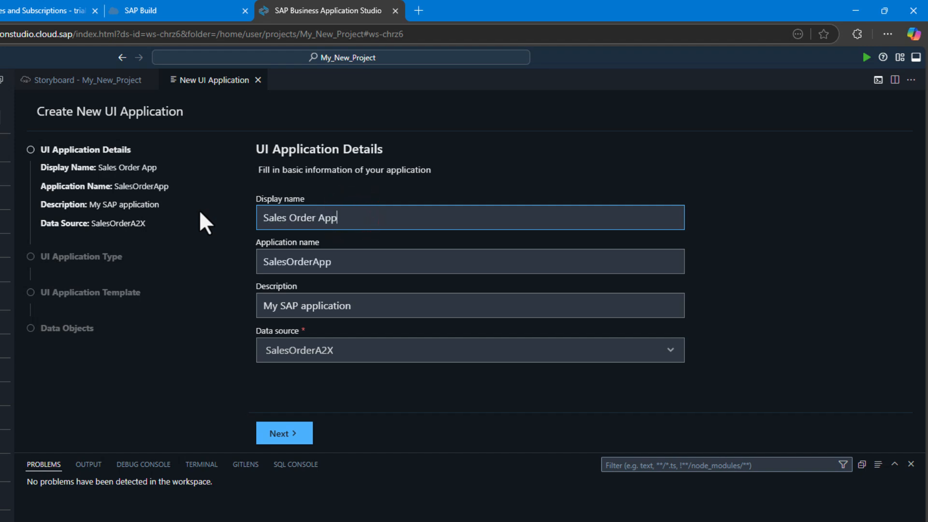
pyautogui.click(376, 305)
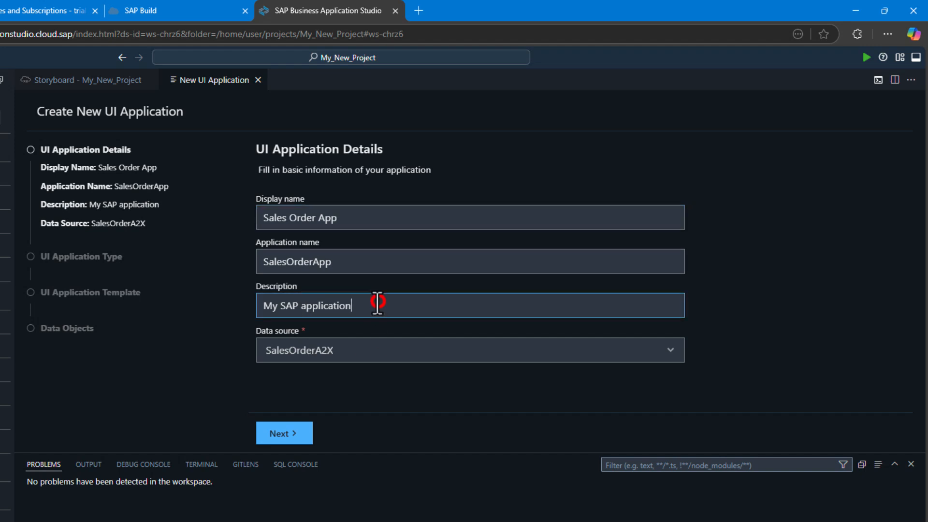
pyautogui.write('Sale s')
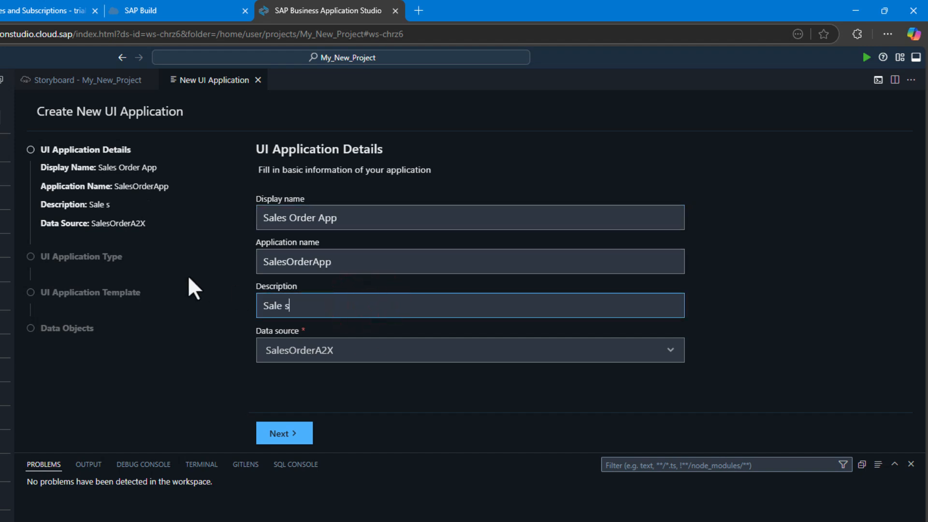
pyautogui.write('Sales order A')
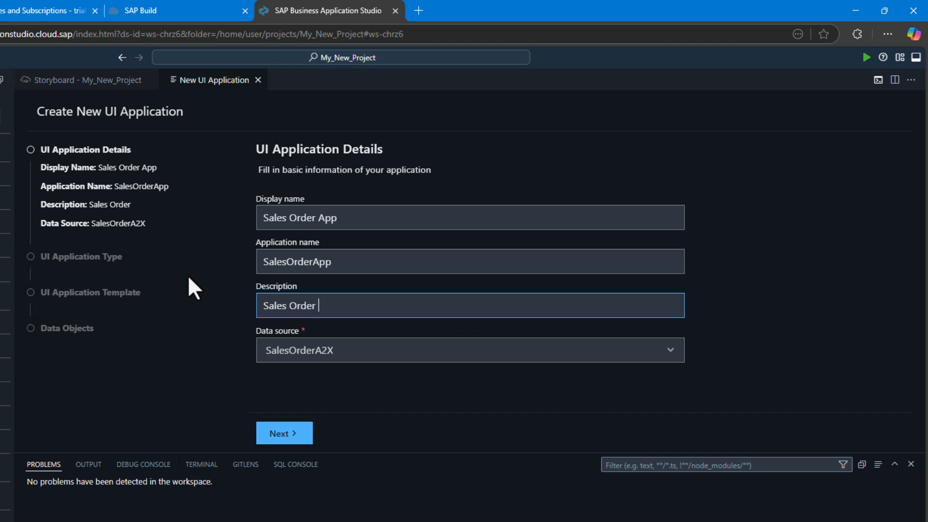
pyautogui.write('App')
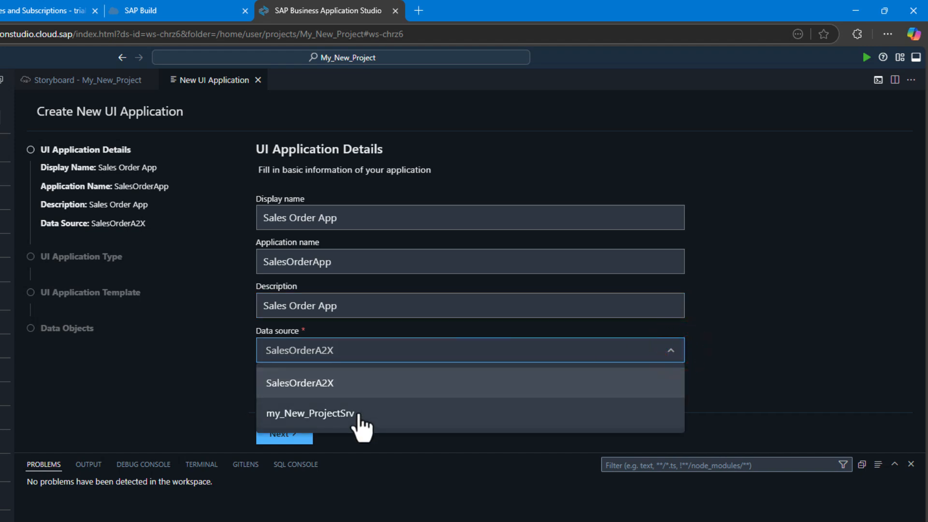
pyautogui.click(310, 413)
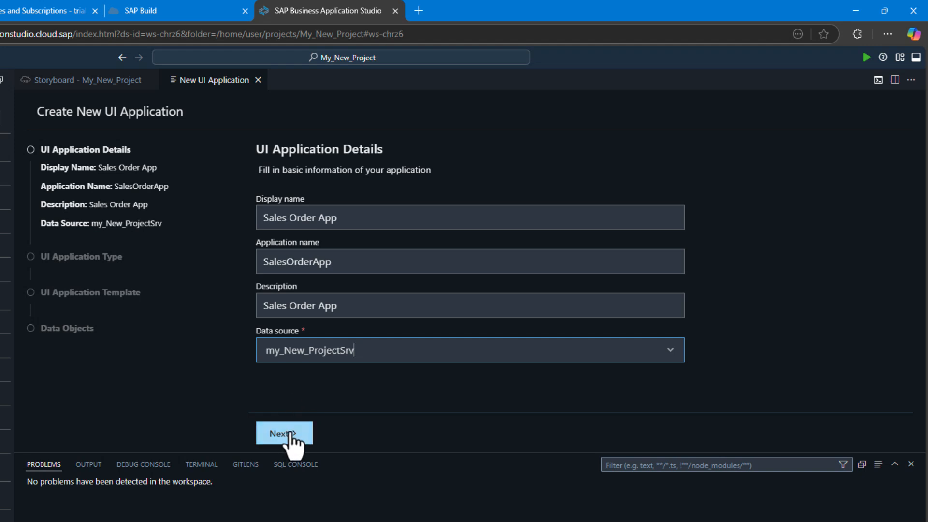
# - Choose a template-based responsive application with the List Report Page template
pyautogui.click(283, 433)
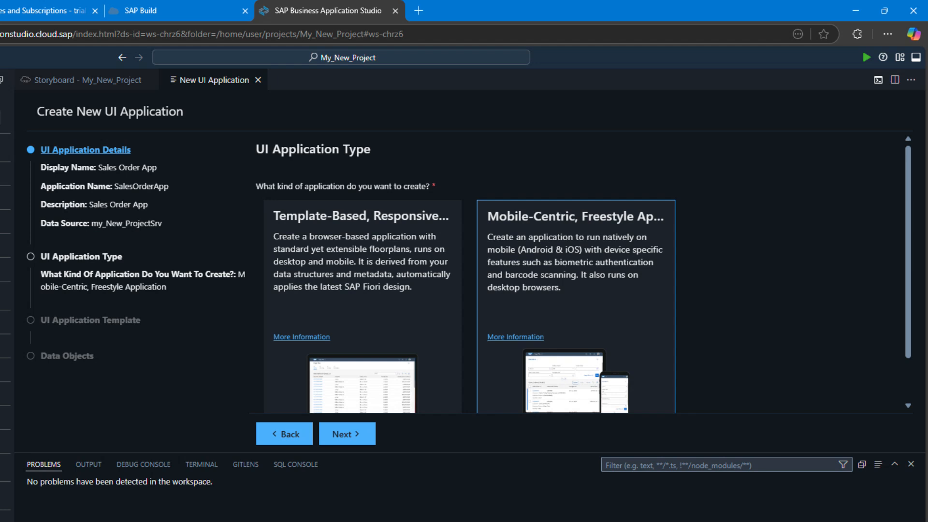
pyautogui.moveTo(221, 273)
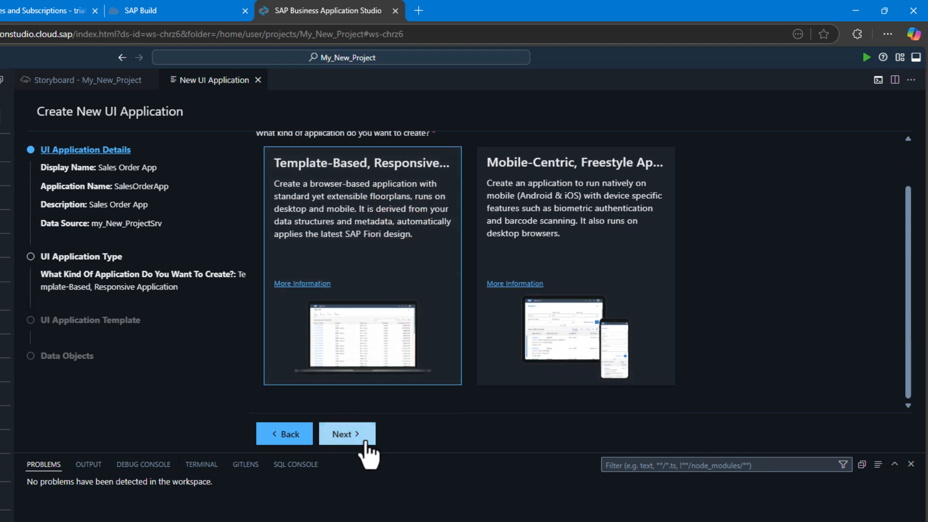
pyautogui.click(346, 434)
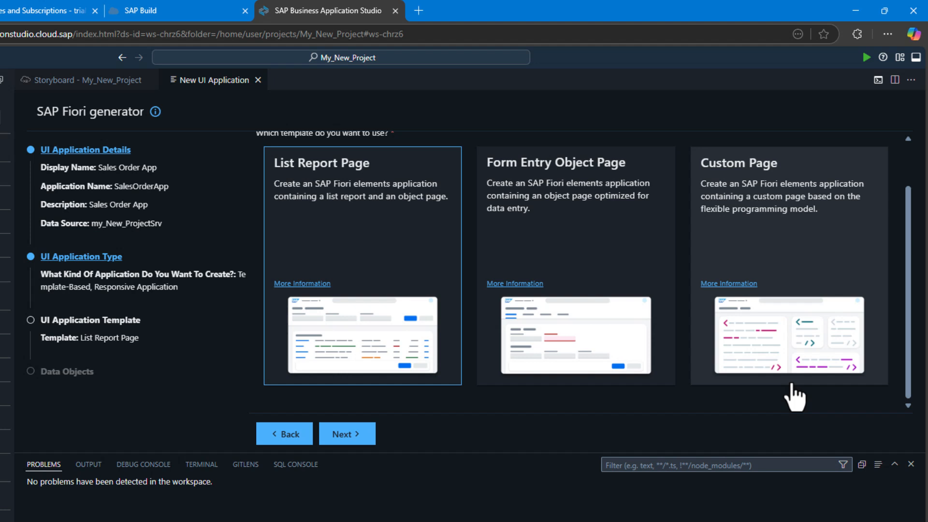
pyautogui.click(346, 433)
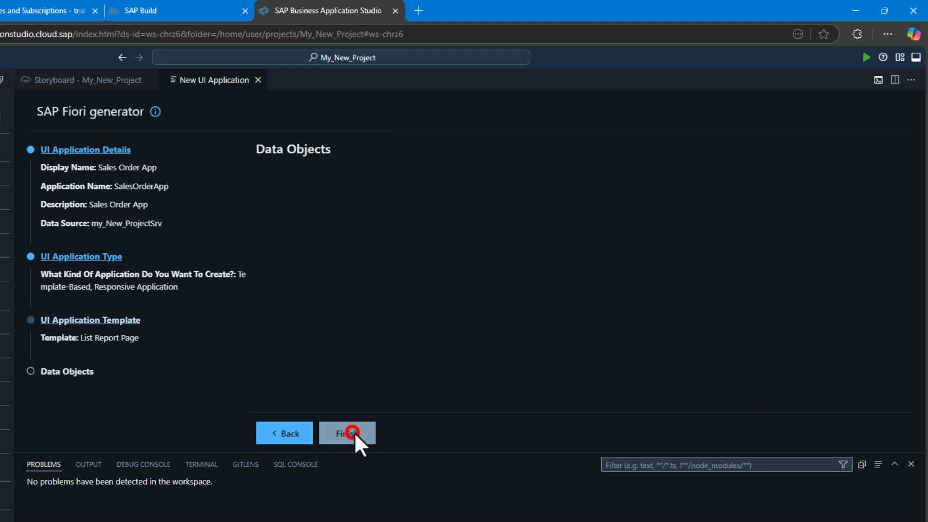
# - Set A_SalesOrder as main entity with annotations and generate the app
pyautogui.click(347, 433)
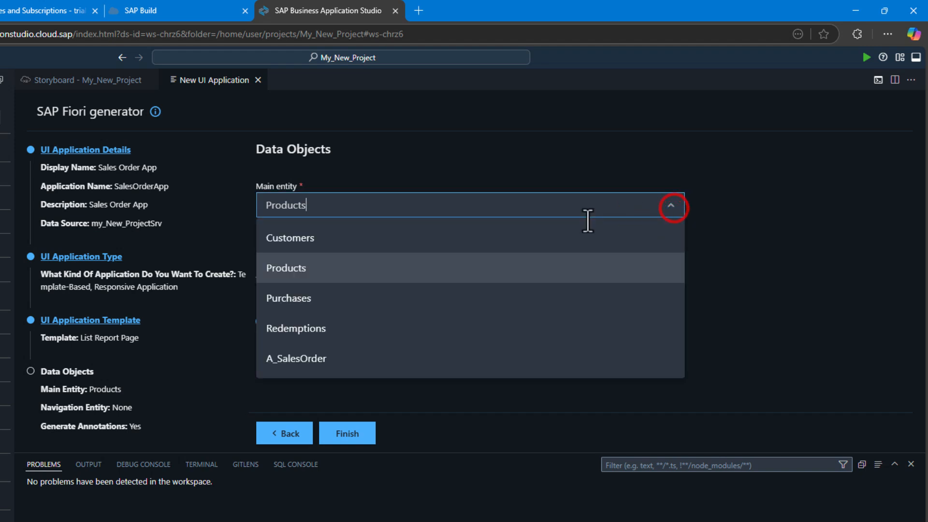
pyautogui.click(296, 358)
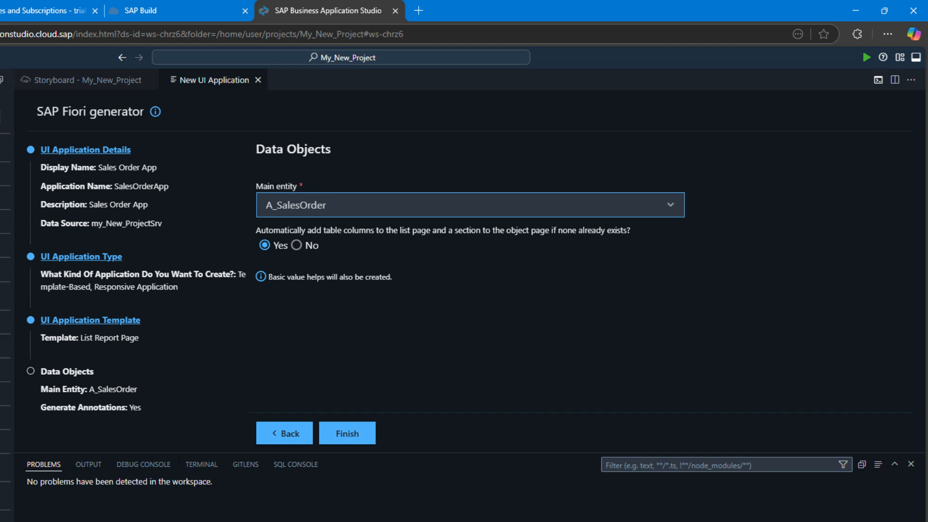
pyautogui.moveTo(435, 417)
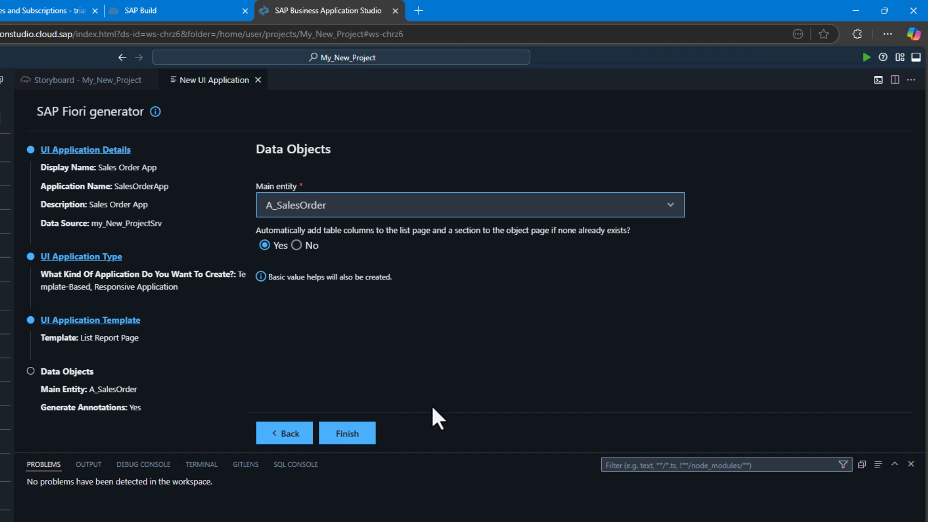
pyautogui.click(346, 433)
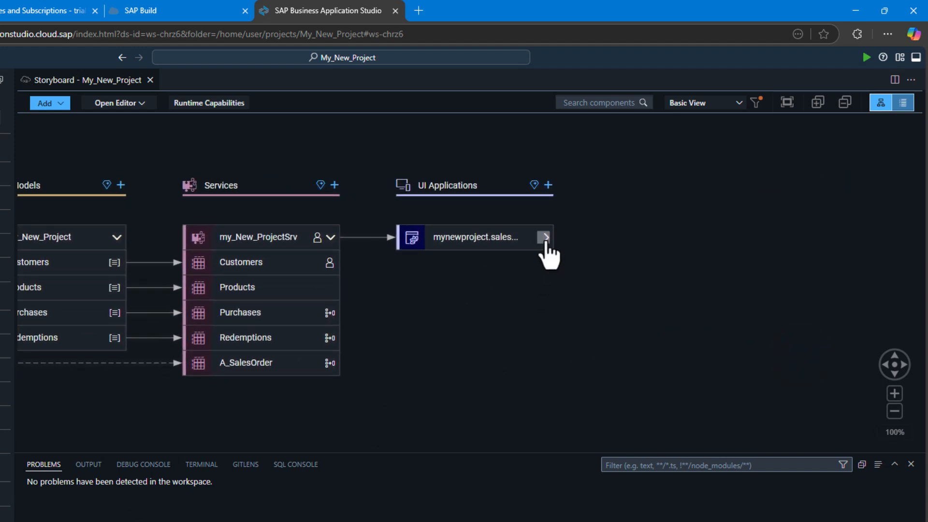
# - View the salesorderapp page map with its List Report and Object Page on A_SalesOrder
pyautogui.click(543, 238)
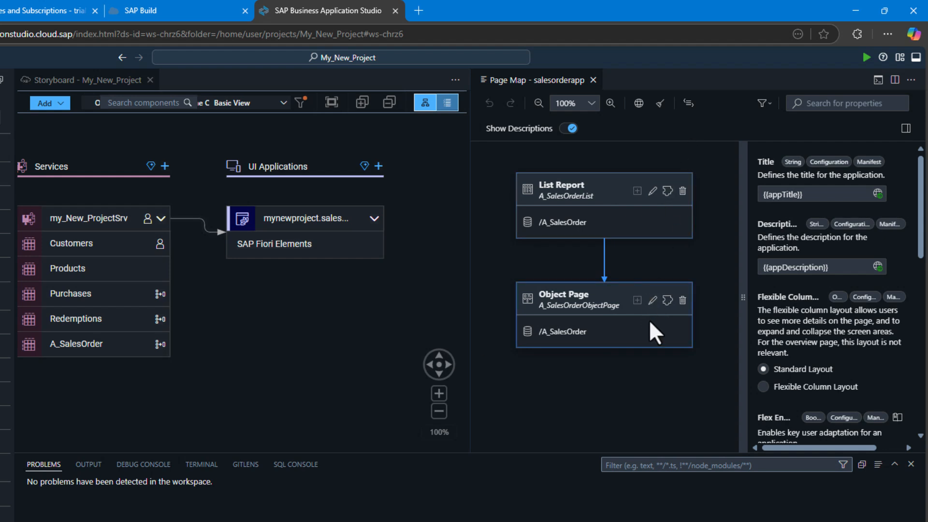
pyautogui.moveTo(662, 386)
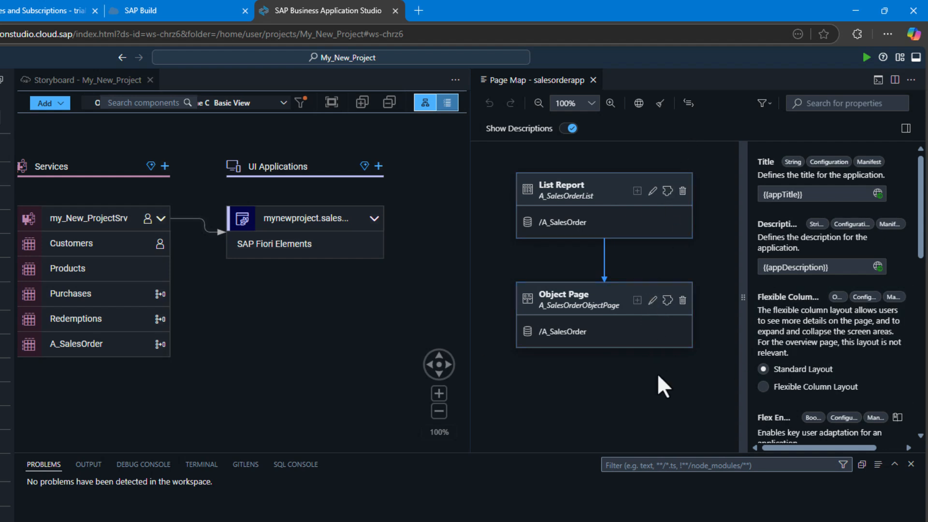
pyautogui.moveTo(494, 375)
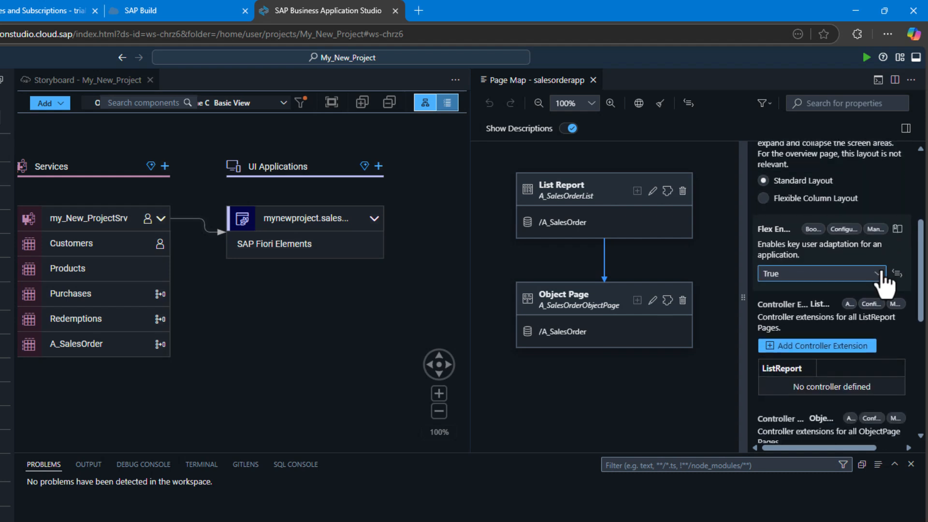
pyautogui.scroll(-3)
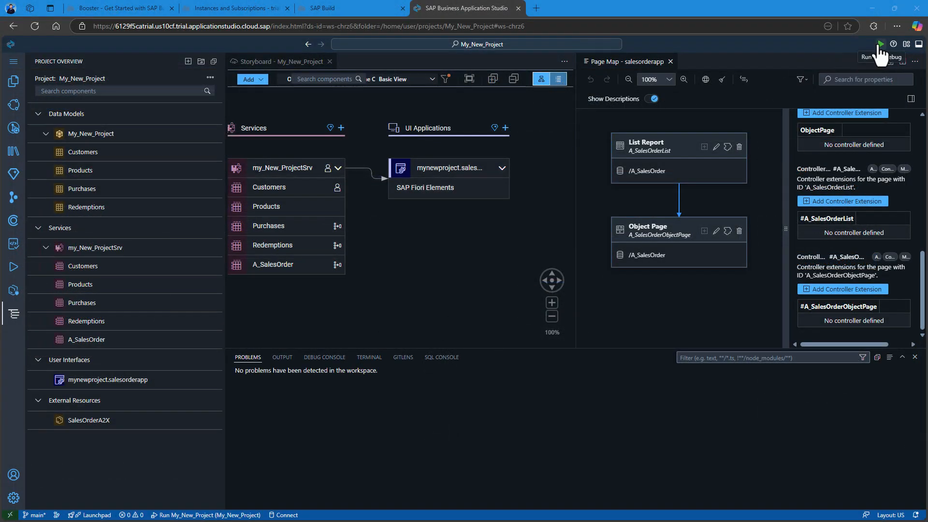
pyautogui.moveTo(12, 273)
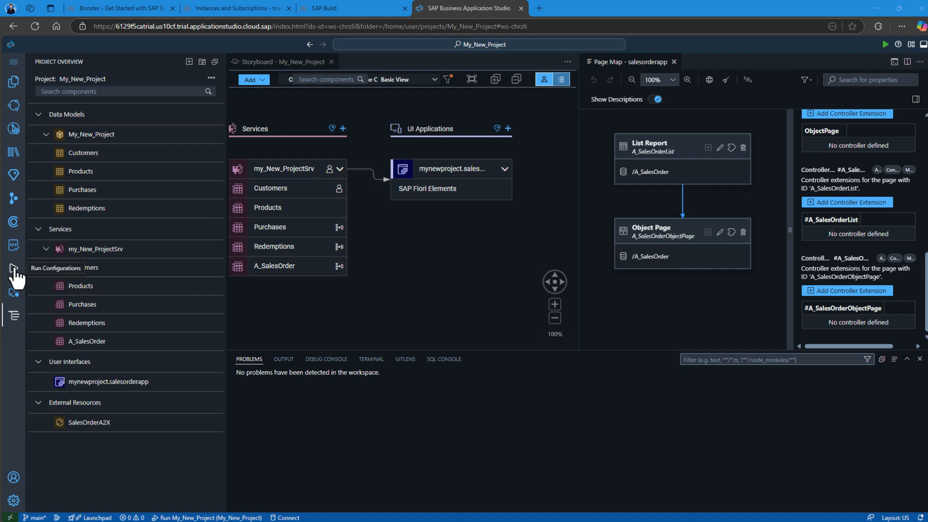
# - Launch the Run My_New_Project configuration to preview the app
pyautogui.click(12, 271)
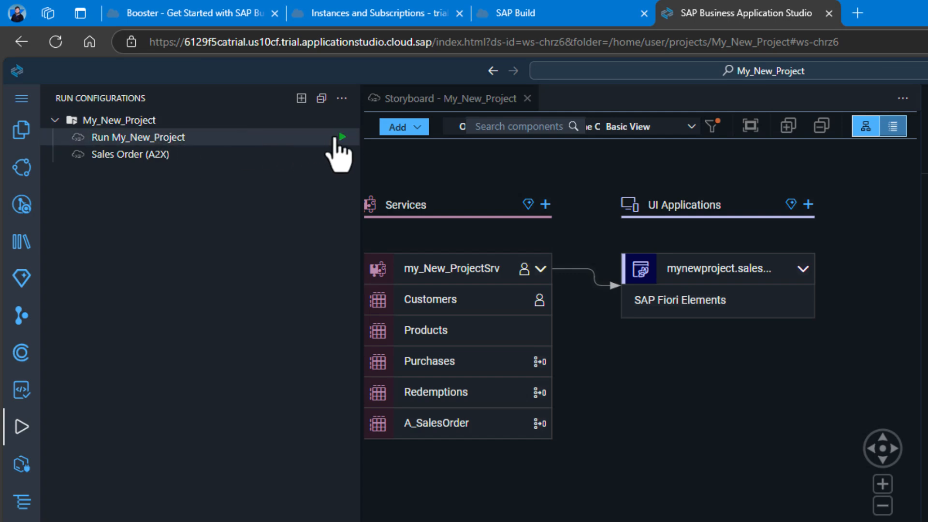
pyautogui.click(341, 137)
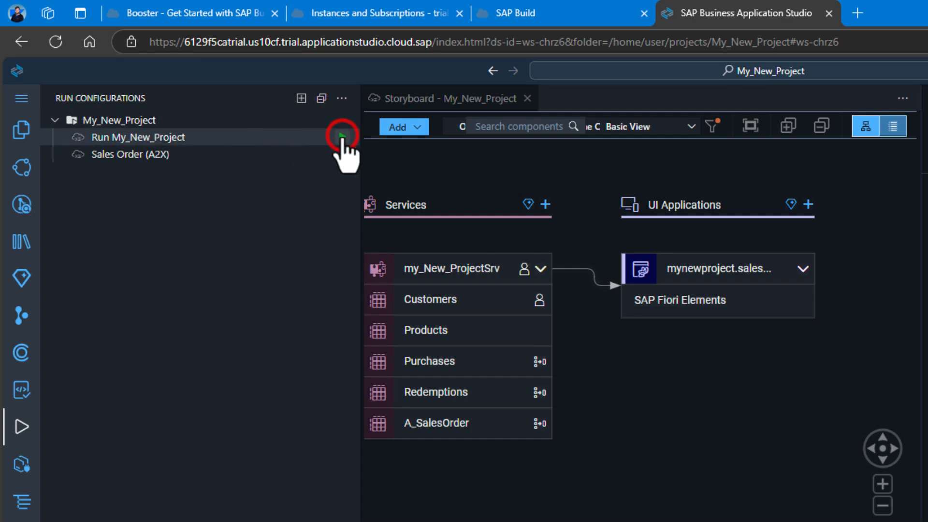
pyautogui.click(340, 137)
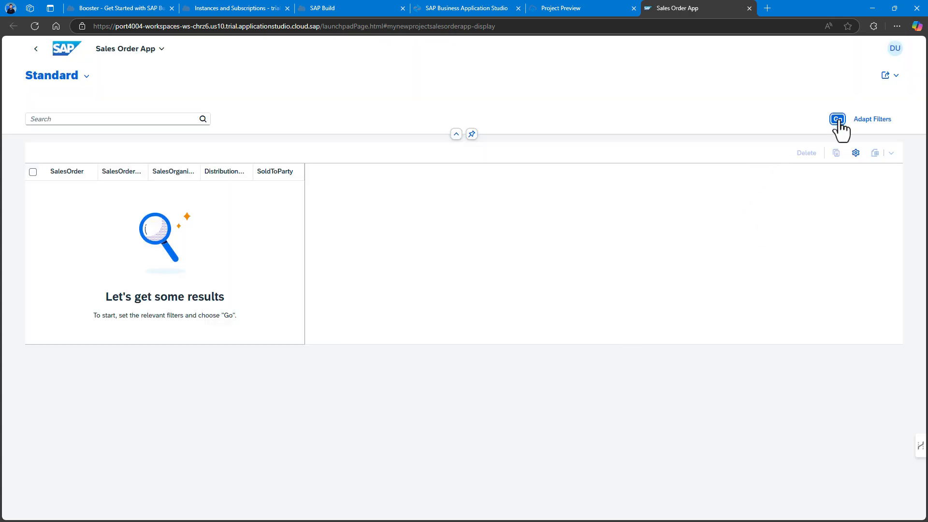
# - Load the sales orders in the preview list, then return to the development workspace
pyautogui.click(837, 118)
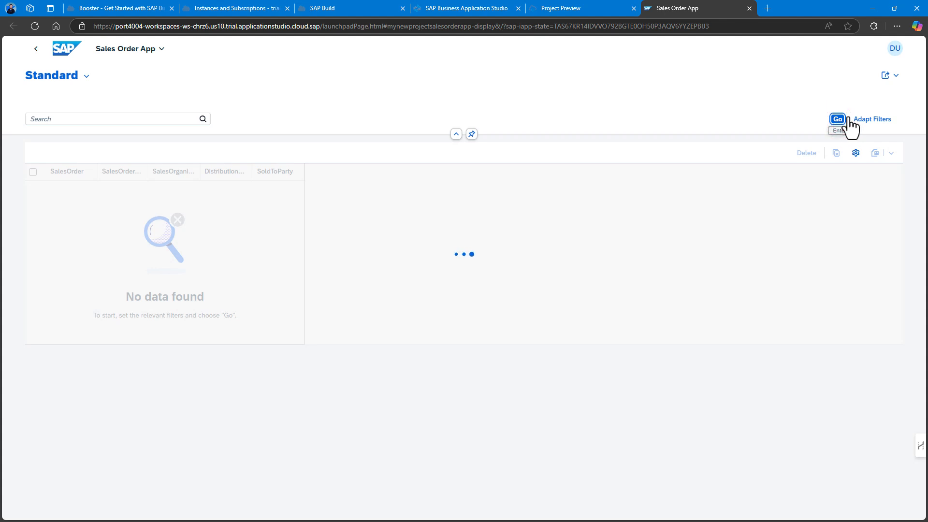
pyautogui.click(837, 119)
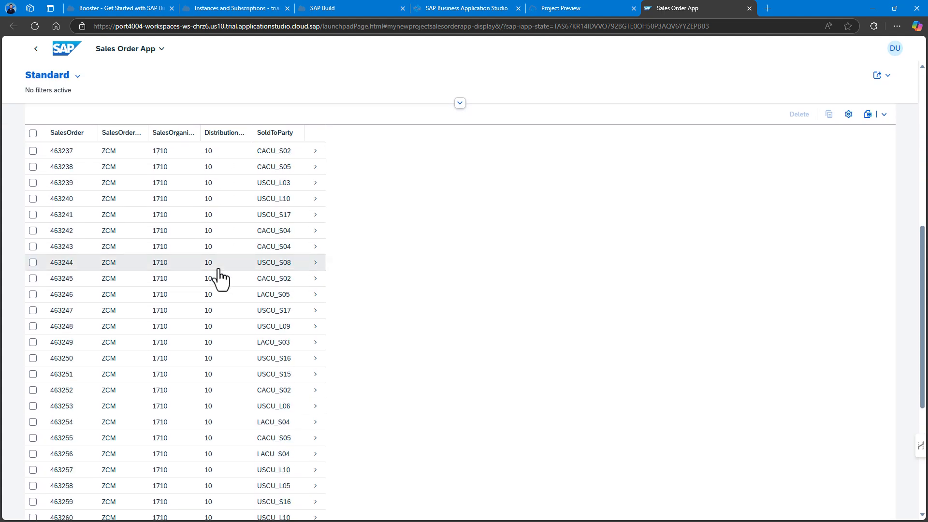
pyautogui.click(459, 102)
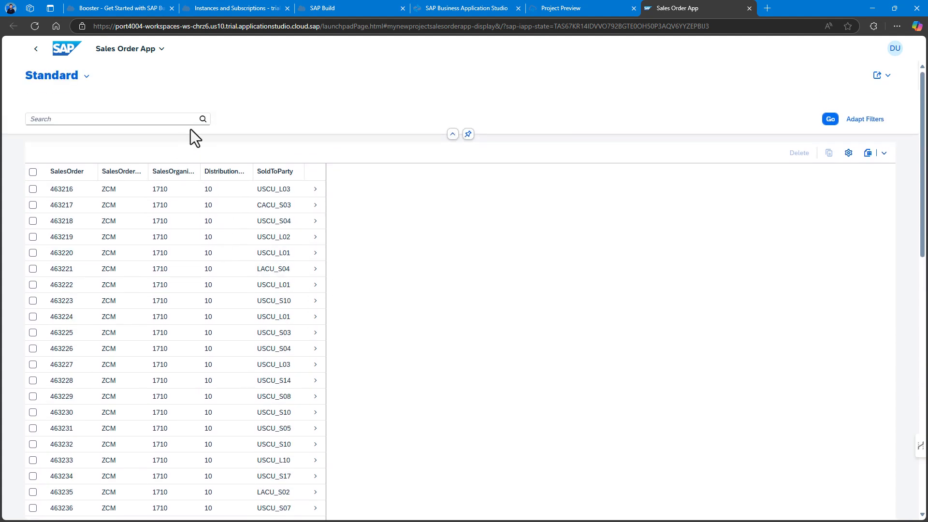
pyautogui.click(466, 9)
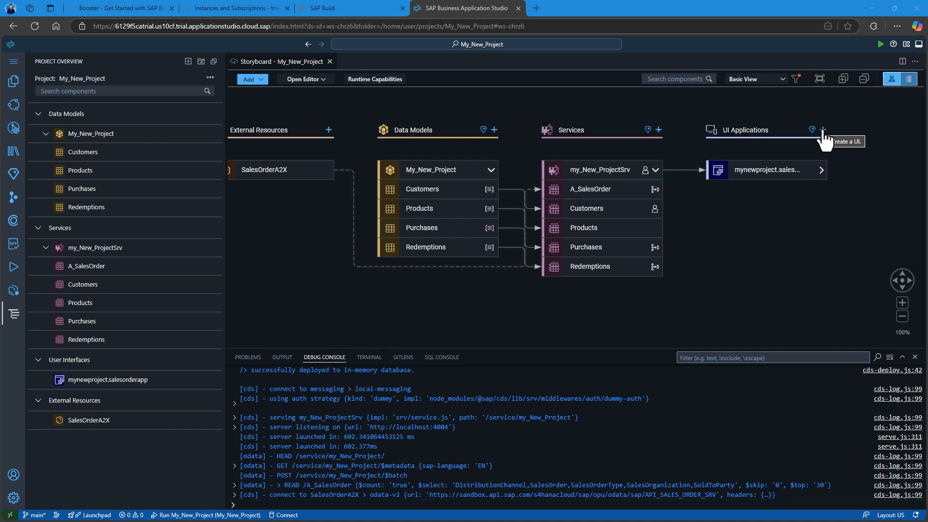
# - Ask Joule for a customer list report app using A_SalesOrders
pyautogui.click(813, 129)
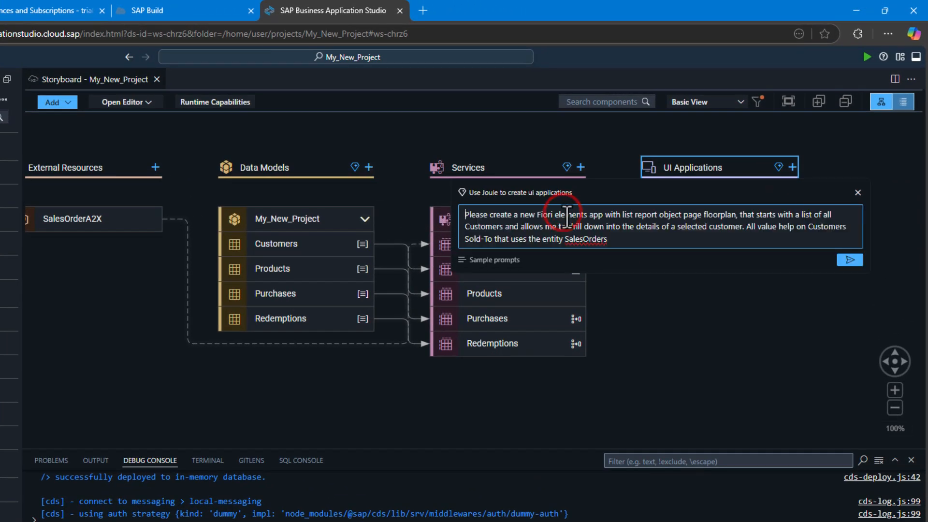
pyautogui.write('A_')
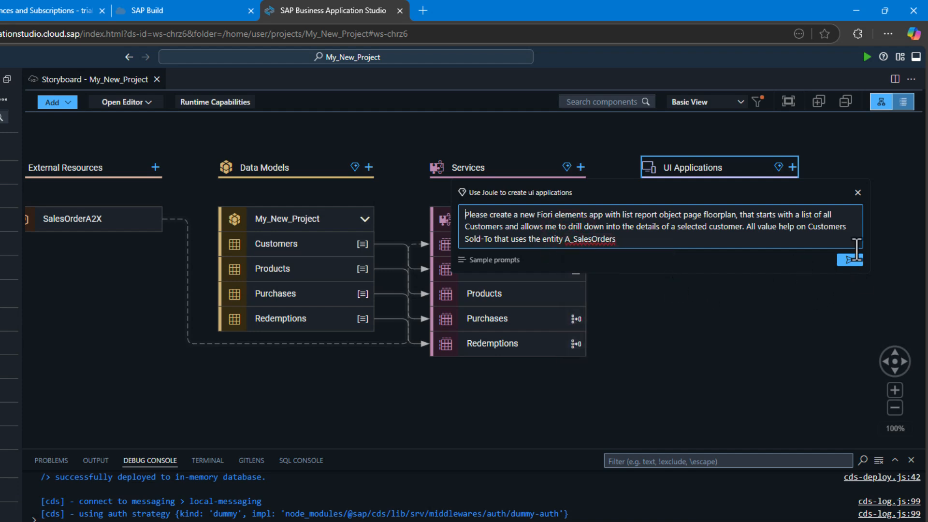
pyautogui.click(849, 260)
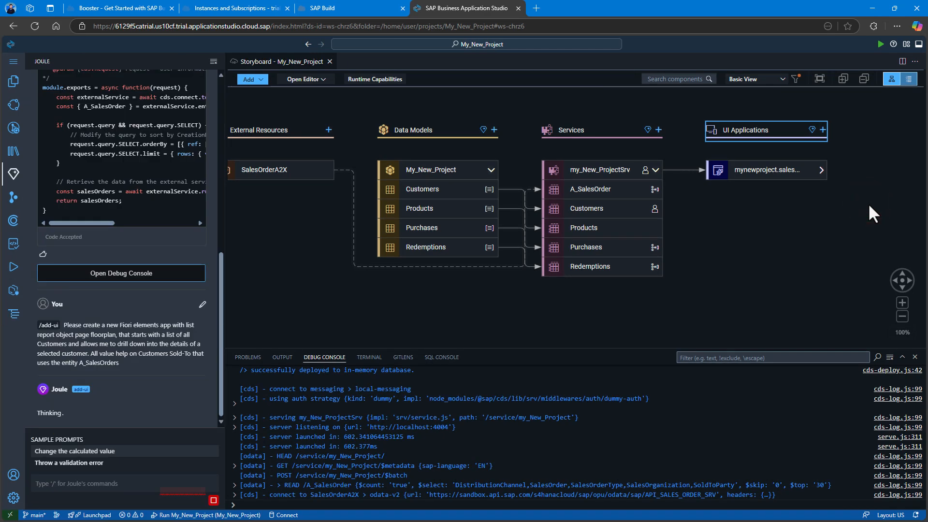